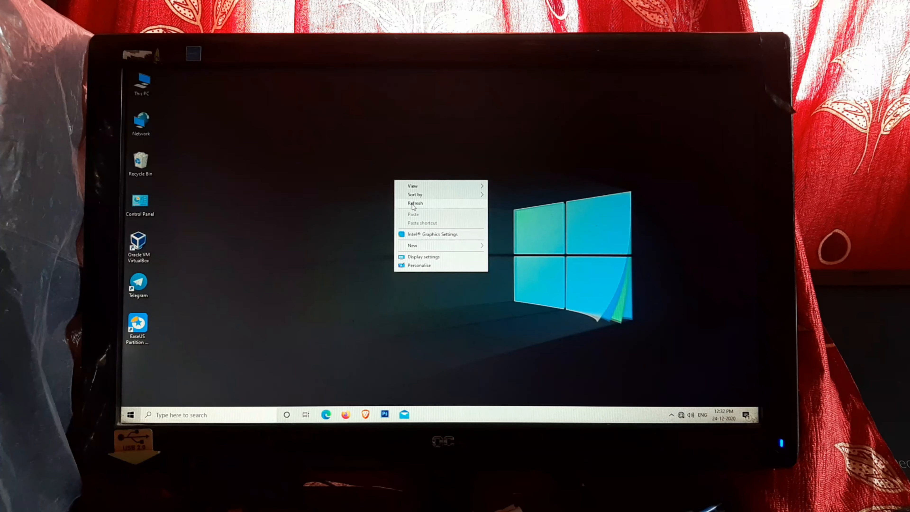
# Step: Browse This PC and Local Disk (D:) twice to confirm the existing files survived
pyautogui.click(415, 203)
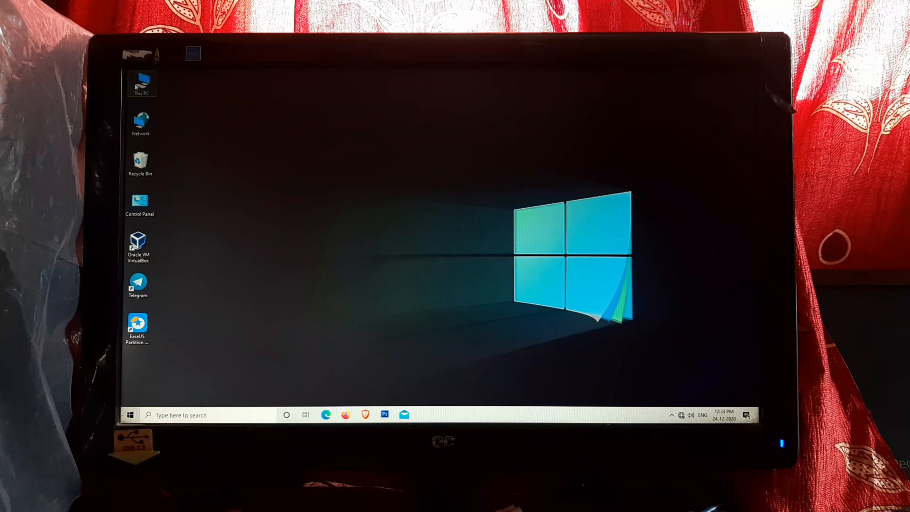
pyautogui.doubleClick(140, 81)
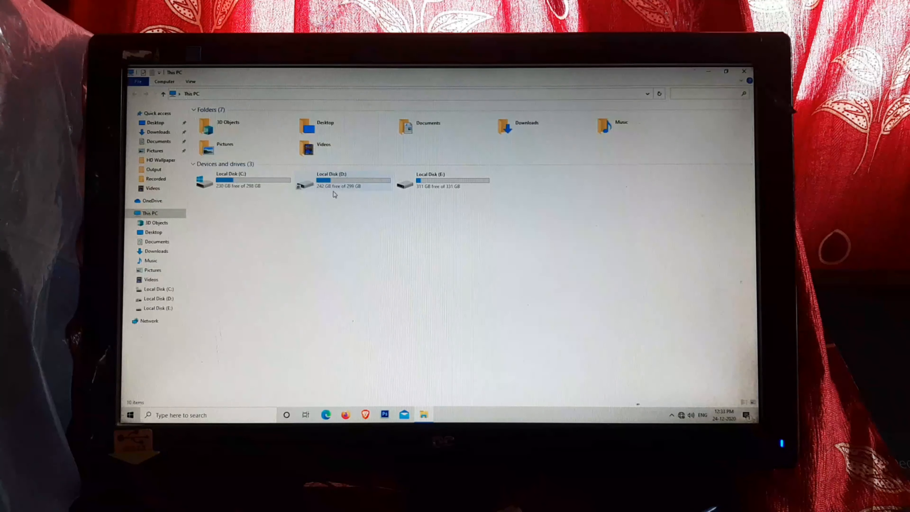
pyautogui.doubleClick(331, 180)
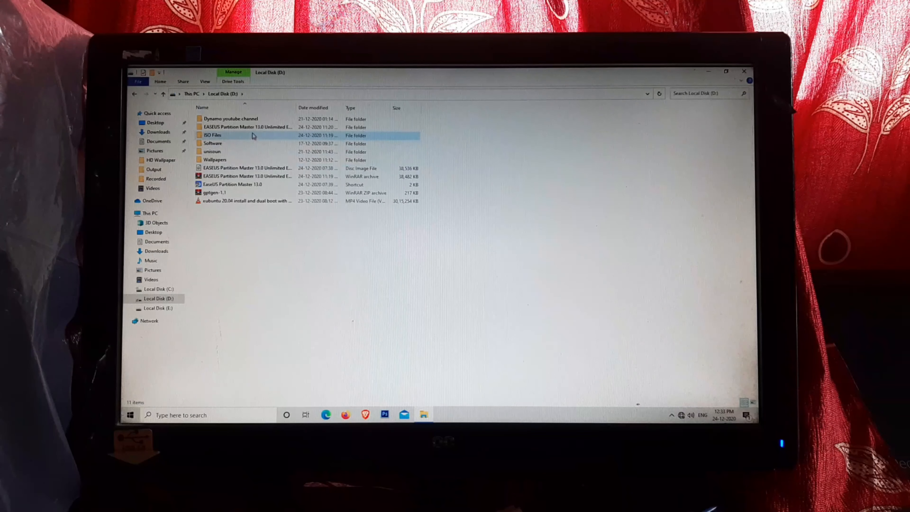
pyautogui.click(150, 213)
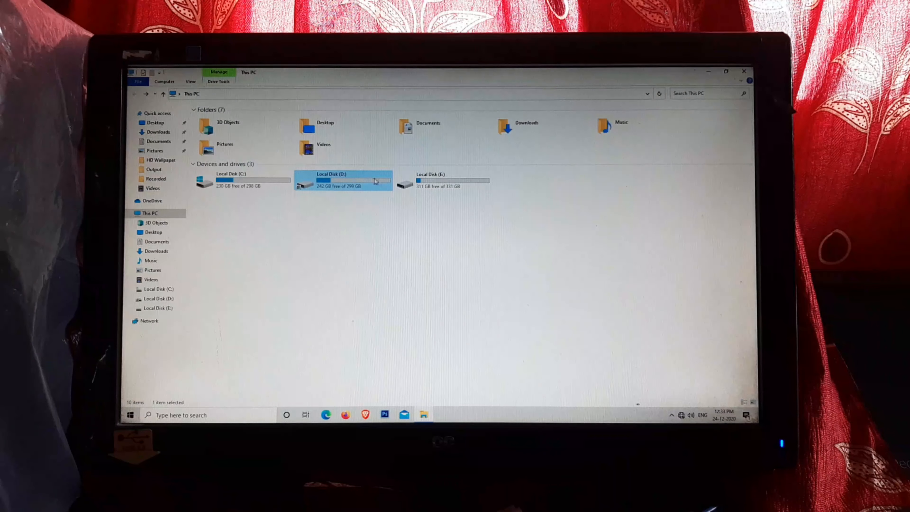
pyautogui.doubleClick(451, 180)
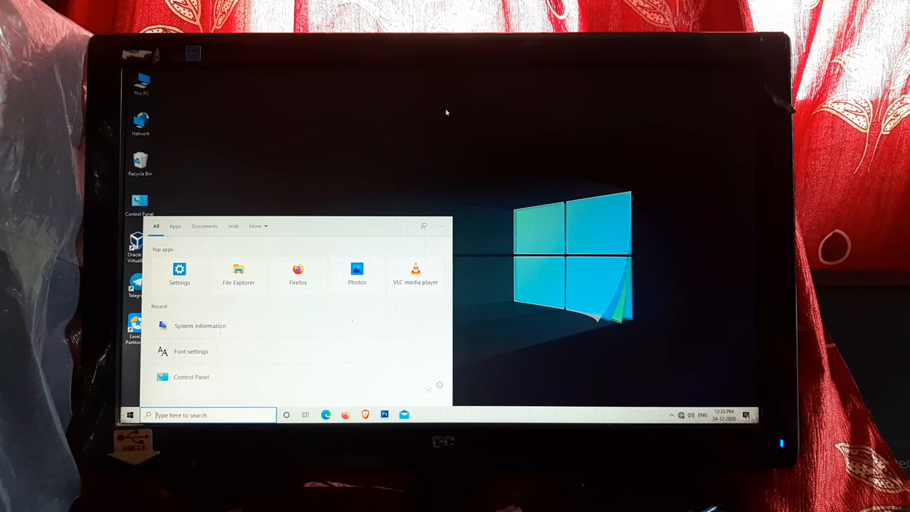
# Step: Search Windows for 'information' and launch System Information to check the BIOS Mode
pyautogui.write('info')
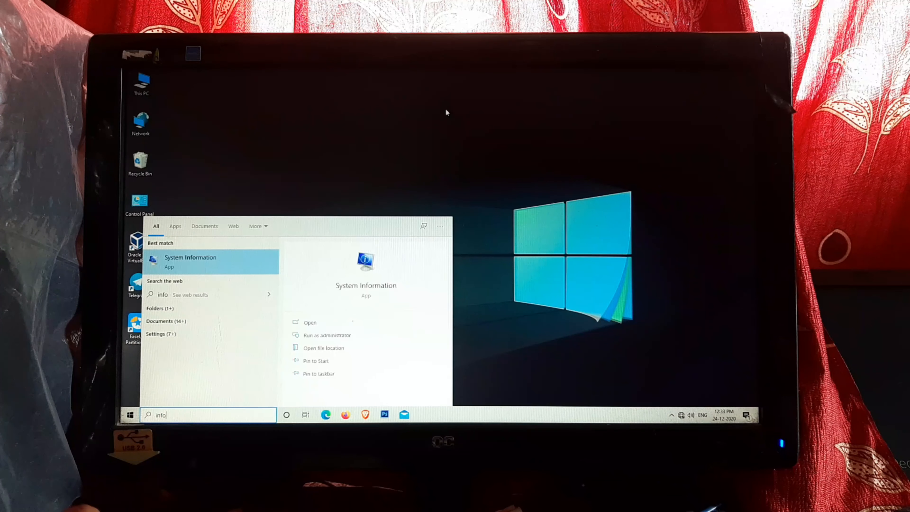
pyautogui.write('rmation')
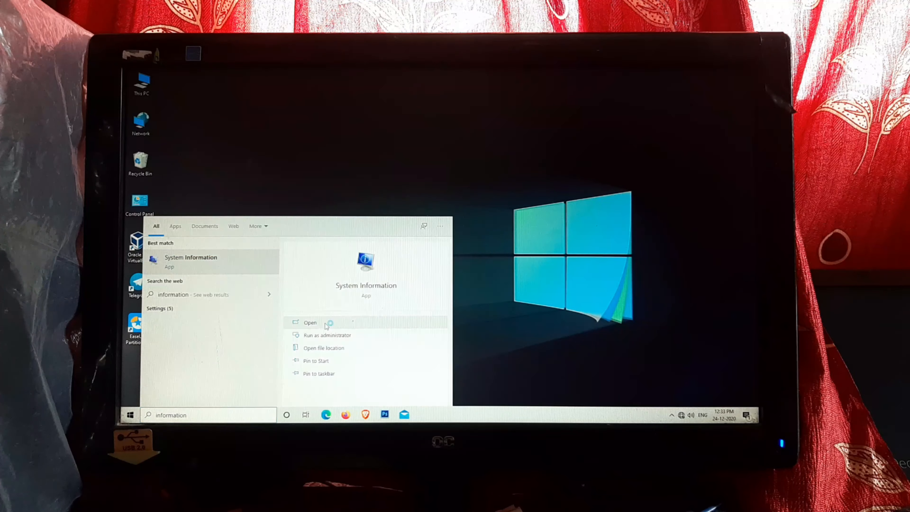
pyautogui.click(310, 323)
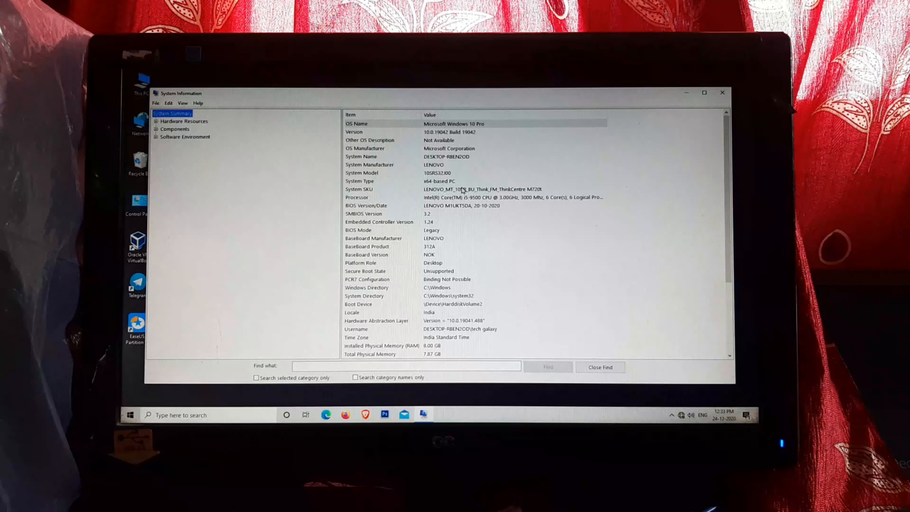